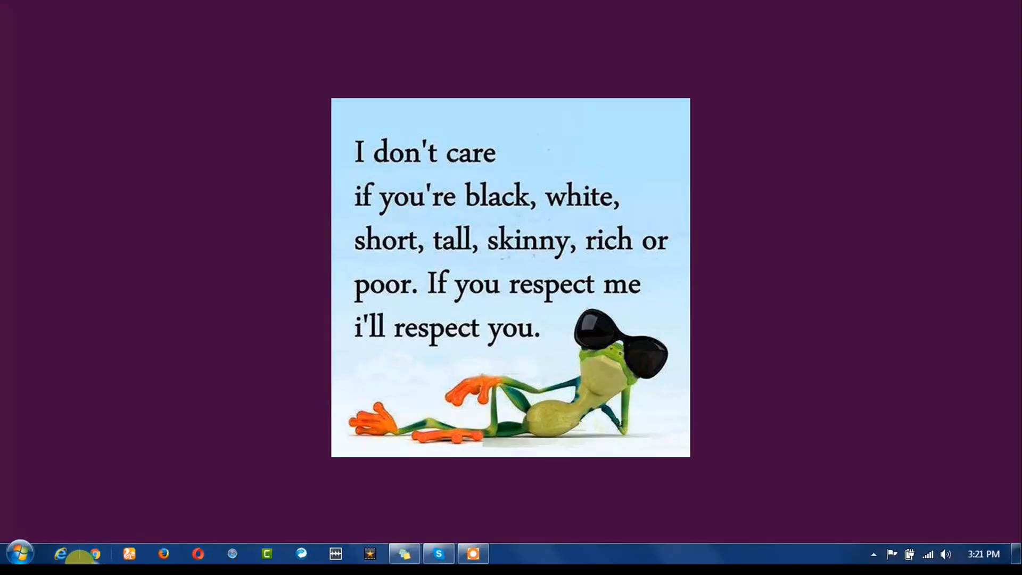
Launch Google Chrome from the taskbar icon.
{"action": "left_click", "coordinate": [95, 554]}
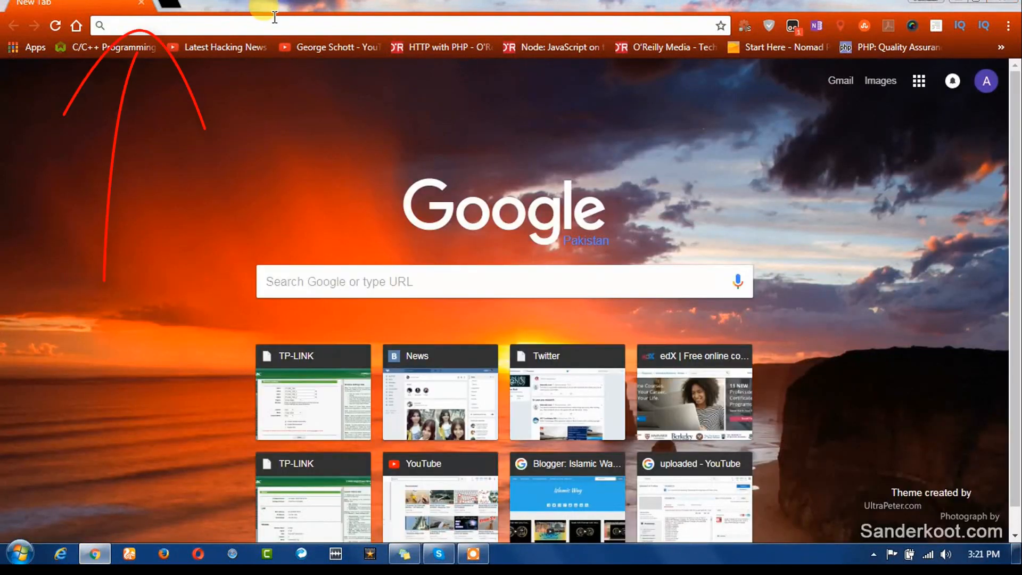
Go to facebook.com in the Chrome address bar.
{"action": "type", "text": "facebook.com"}
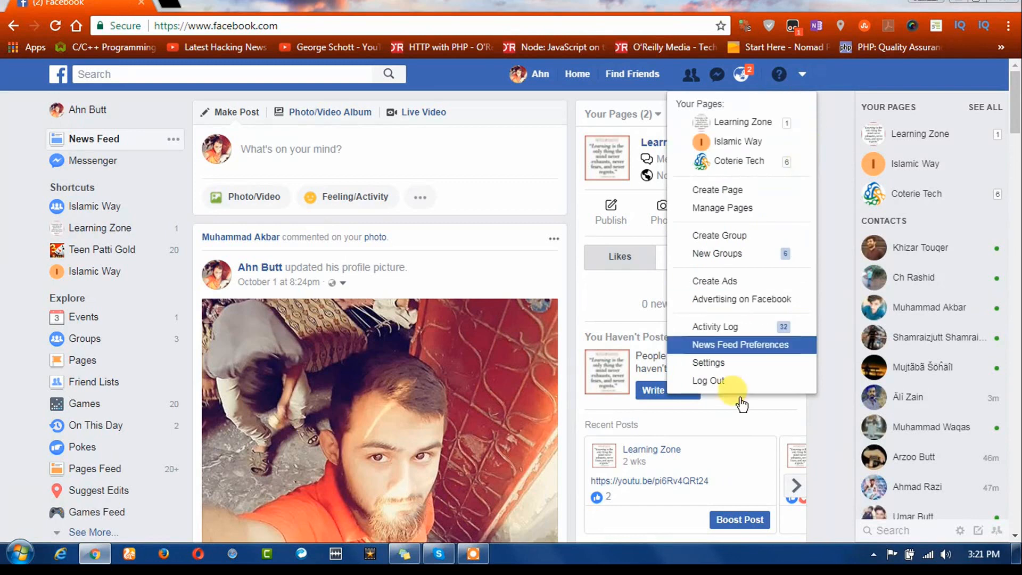
Go to Settings from the account menu, then to Security and Login.
{"action": "left_click", "coordinate": [708, 363]}
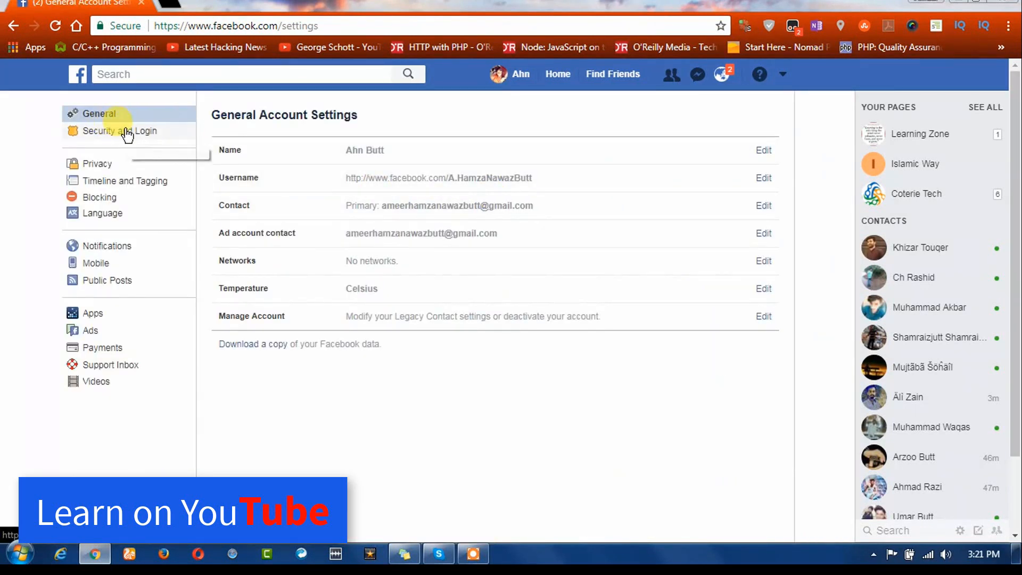
{"action": "left_click", "coordinate": [120, 131]}
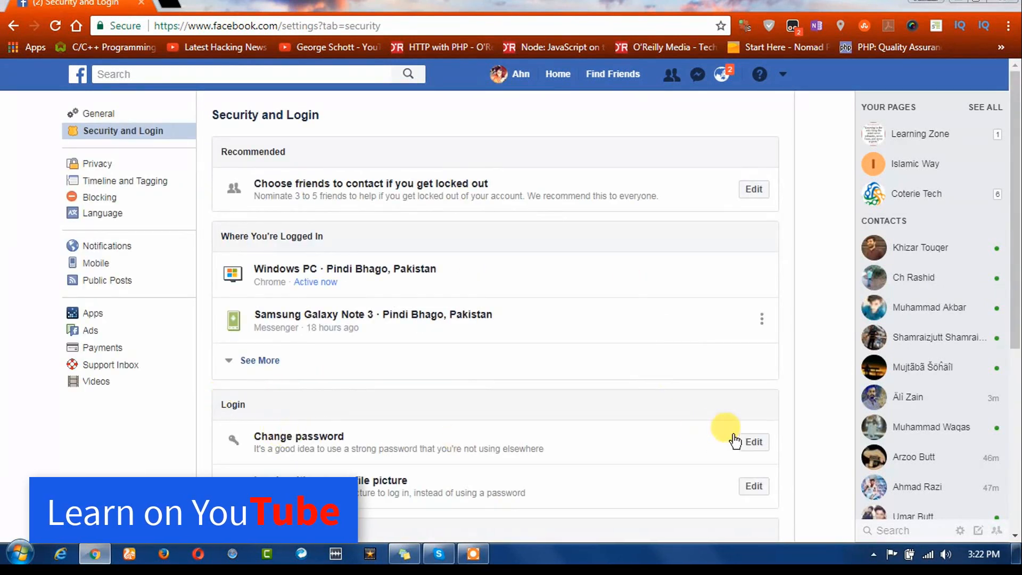
Edit Change password, scroll down, and place the cursor in the Re-type new field.
{"action": "left_click", "coordinate": [753, 441]}
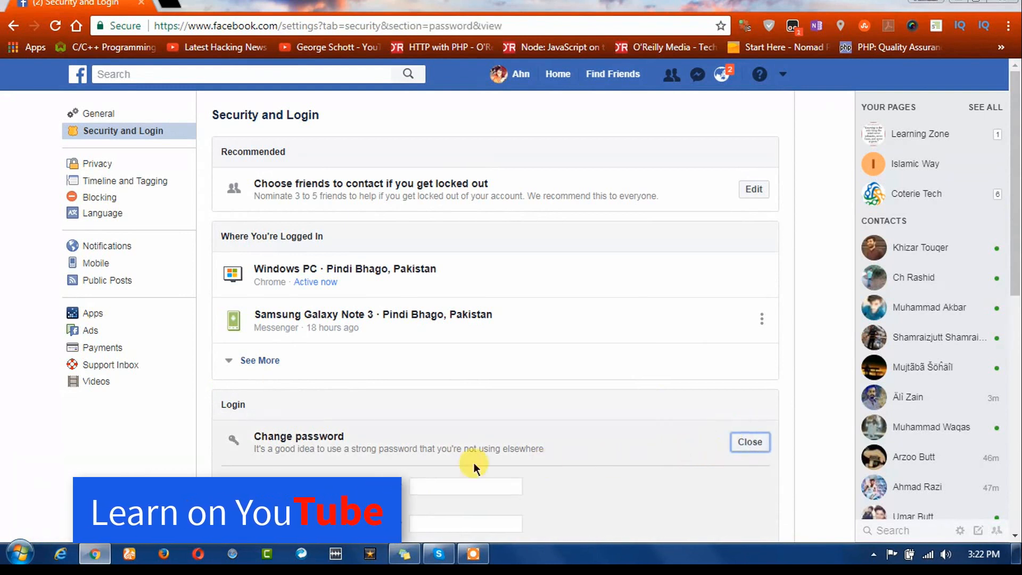
{"action": "scroll", "scroll_direction": "down", "scroll_amount": 3}
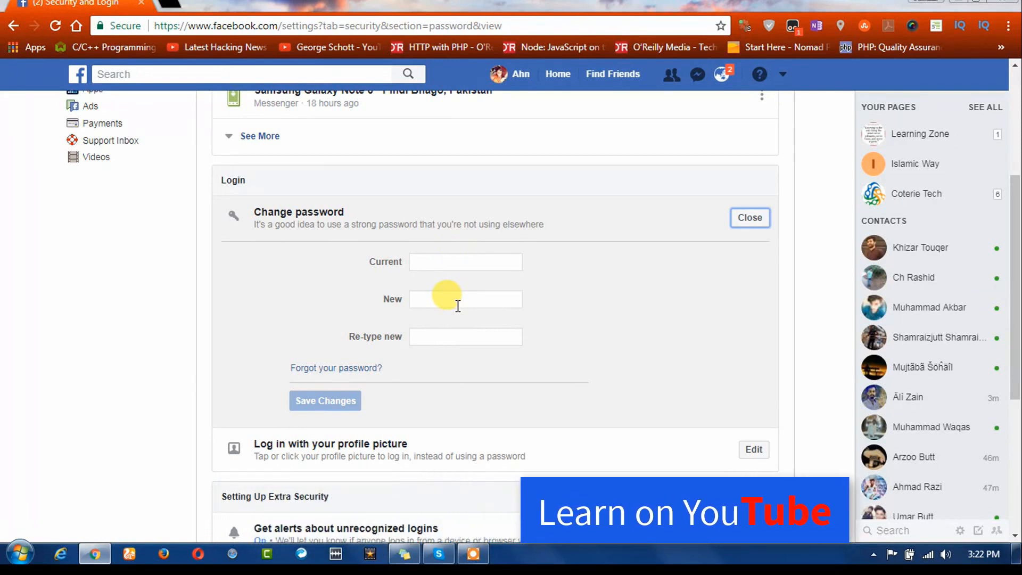
{"action": "mouse_move", "coordinate": [447, 337]}
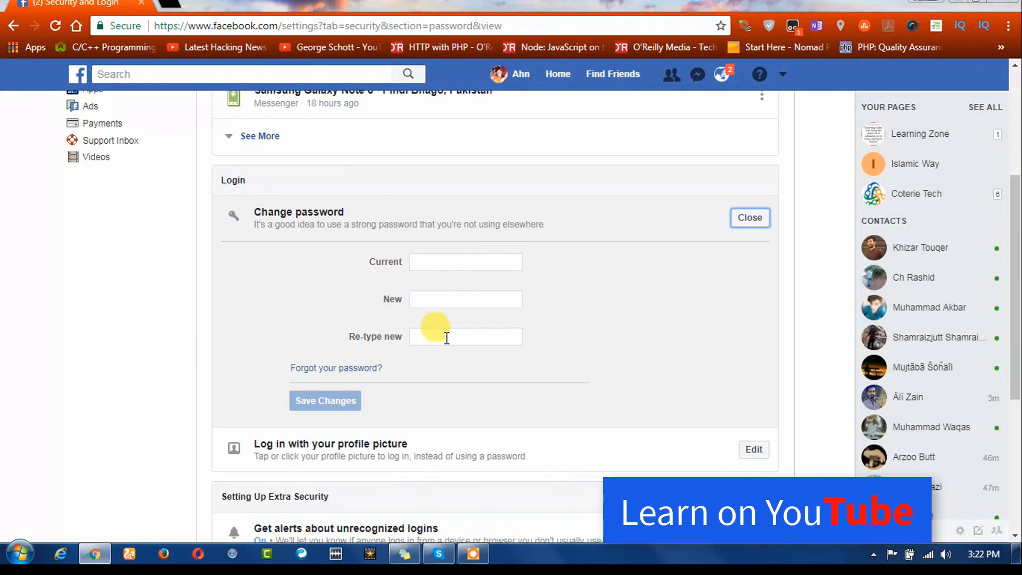
{"action": "left_click", "coordinate": [465, 336]}
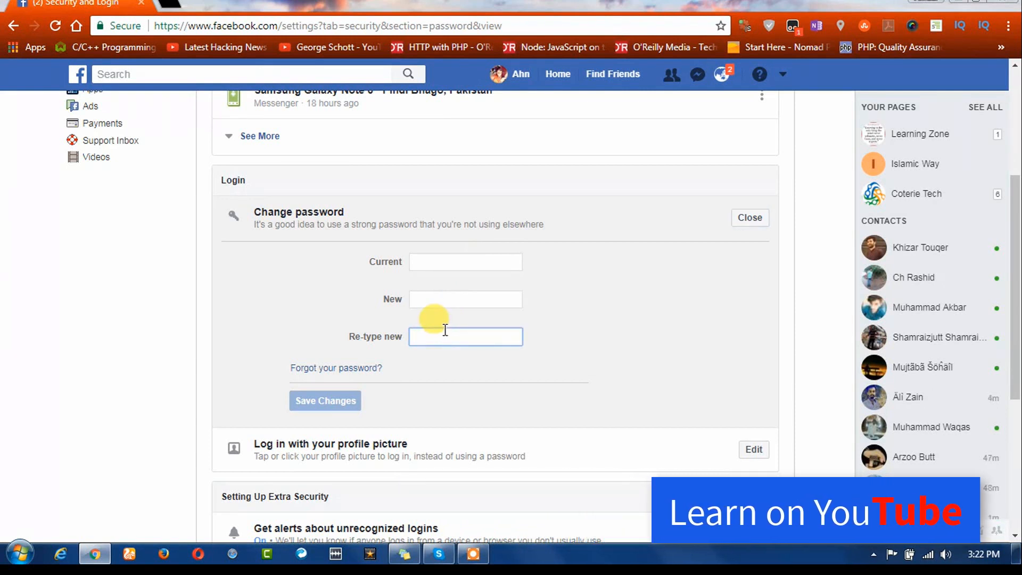
{"action": "left_click", "coordinate": [465, 337]}
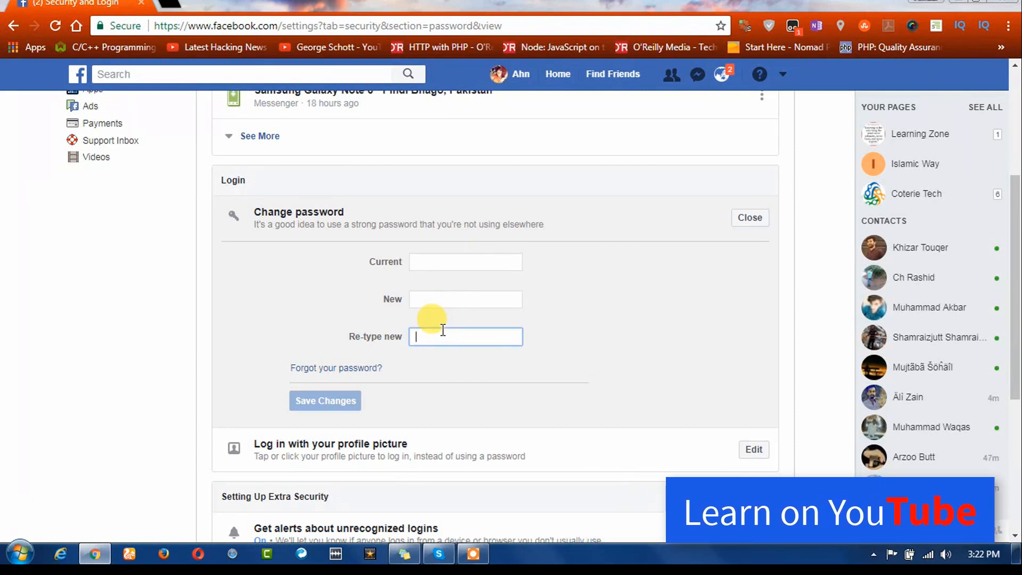